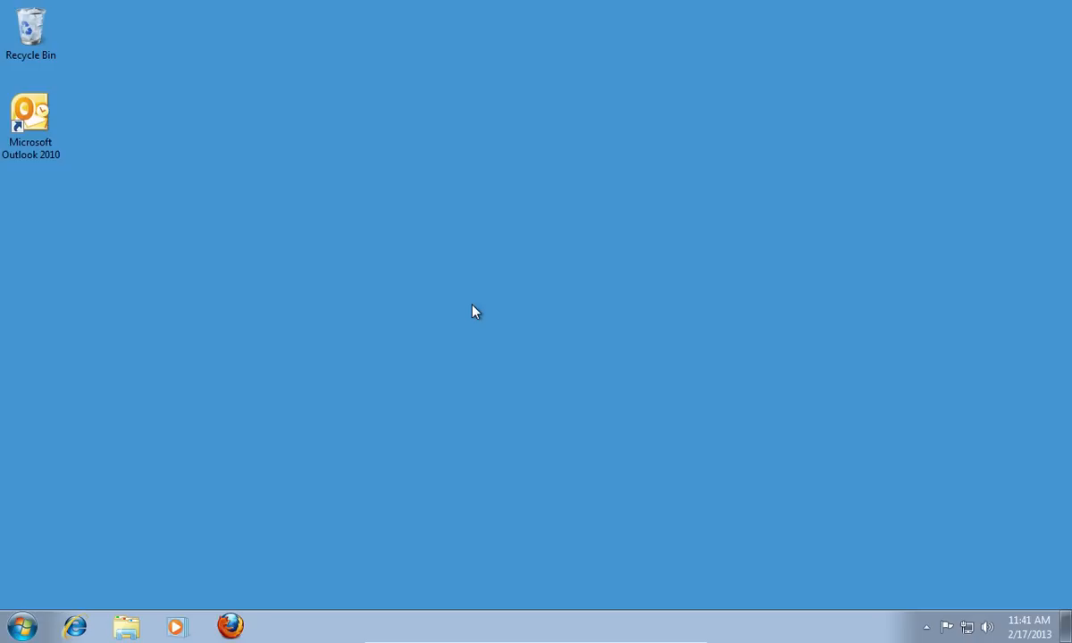
{"action": "mouse_move", "coordinate": [407, 294]}
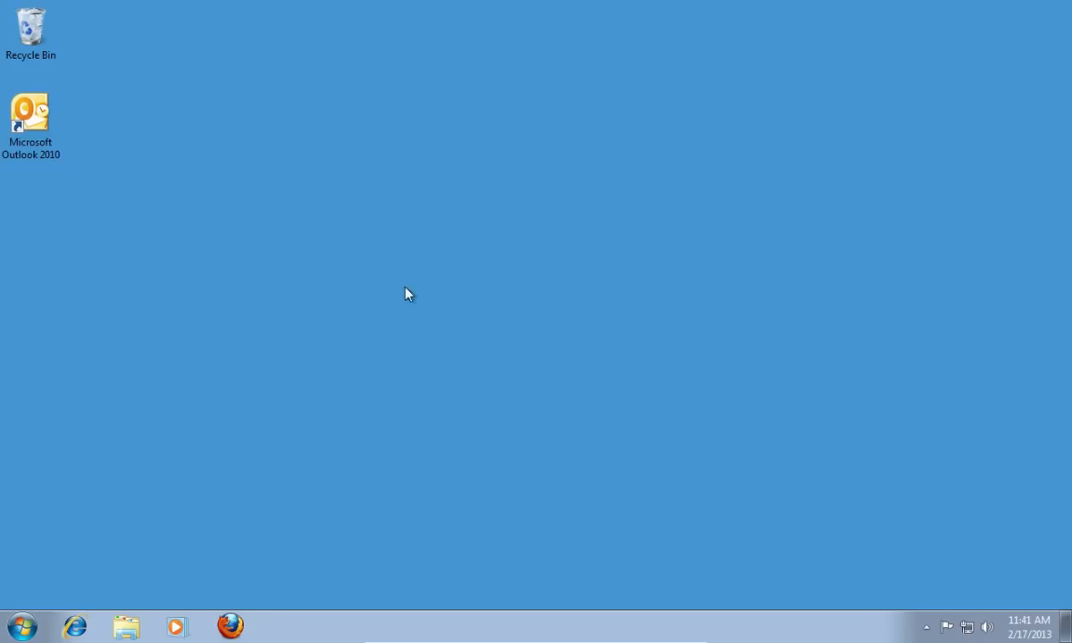
Start Outlook from the desktop shortcut and show the New Items choices
{"action": "double_click", "coordinate": [30, 114]}
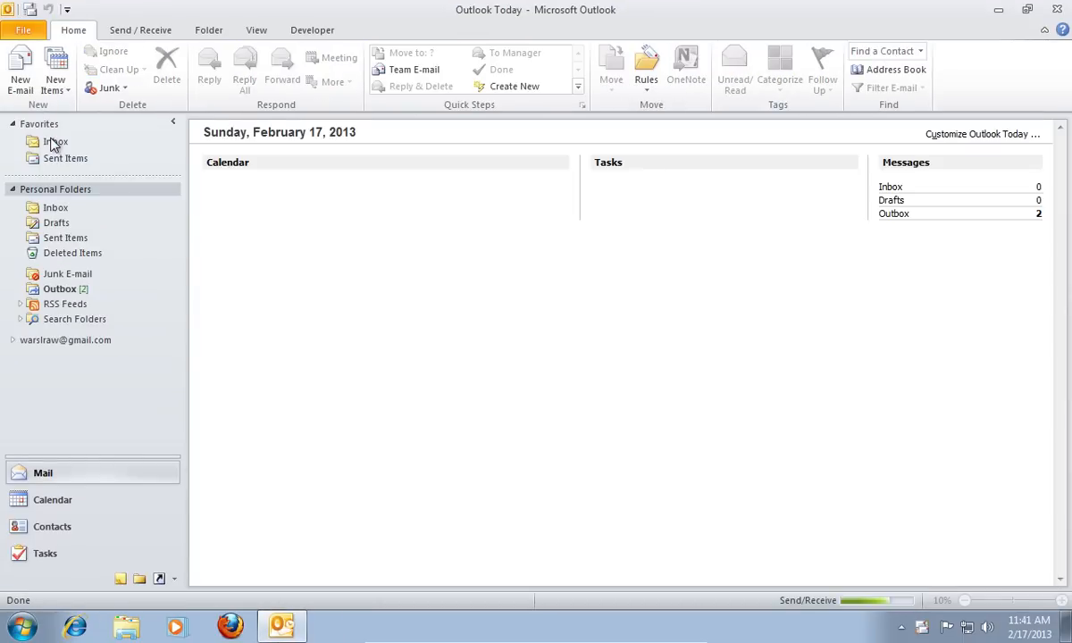
{"action": "left_click", "coordinate": [55, 67]}
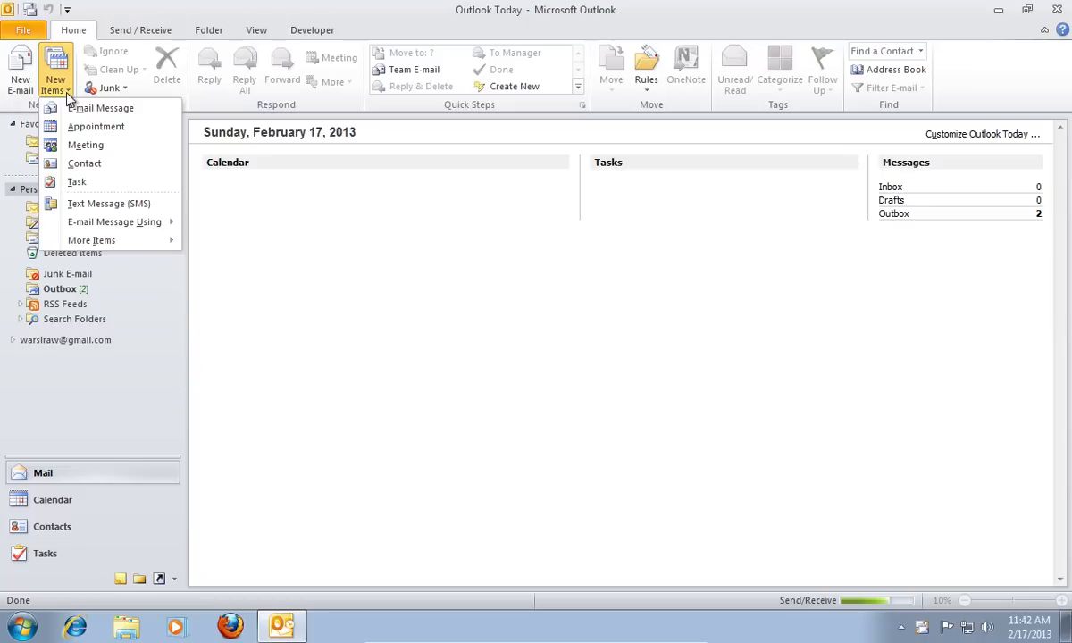
{"action": "mouse_move", "coordinate": [85, 144]}
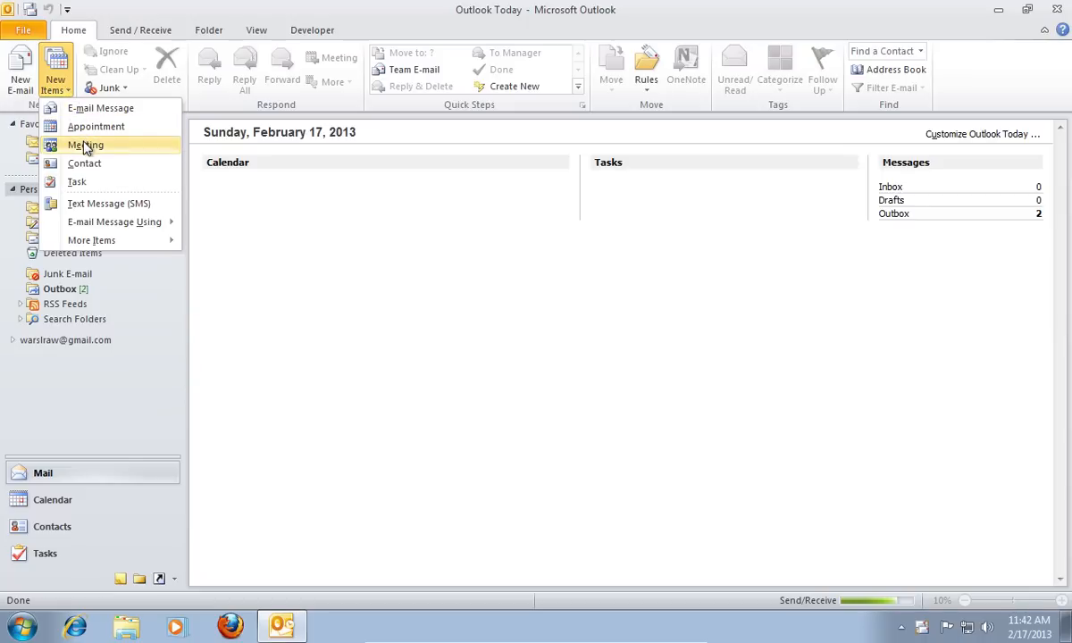
Create a meeting 'Magazine club meeting' located 'In my hall' as an all-day event
{"action": "left_click", "coordinate": [84, 144]}
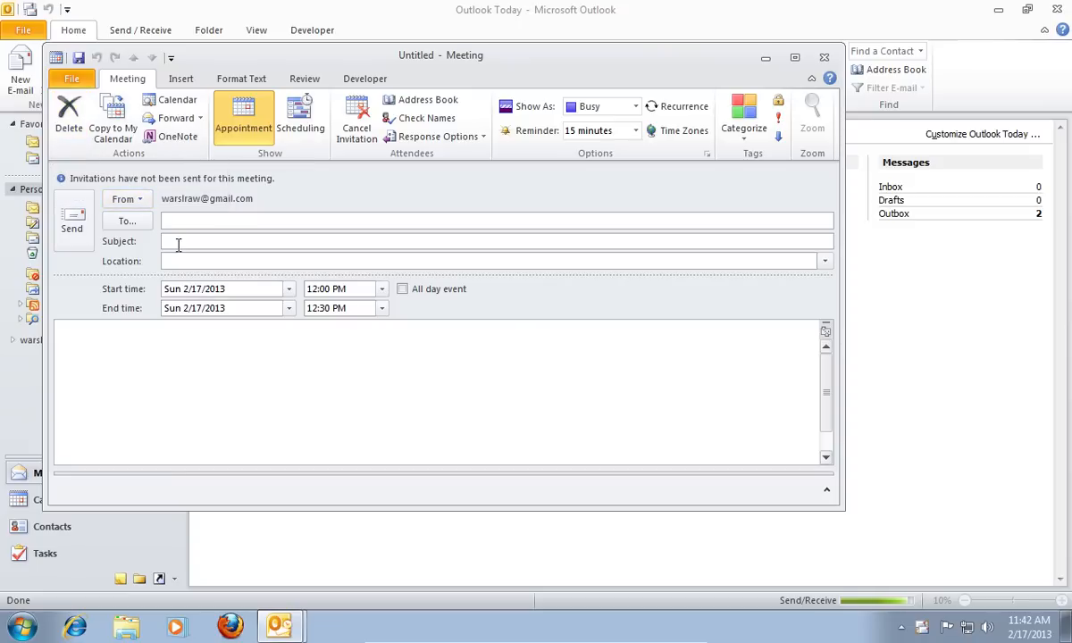
{"action": "type", "text": "Magazine club meeting"}
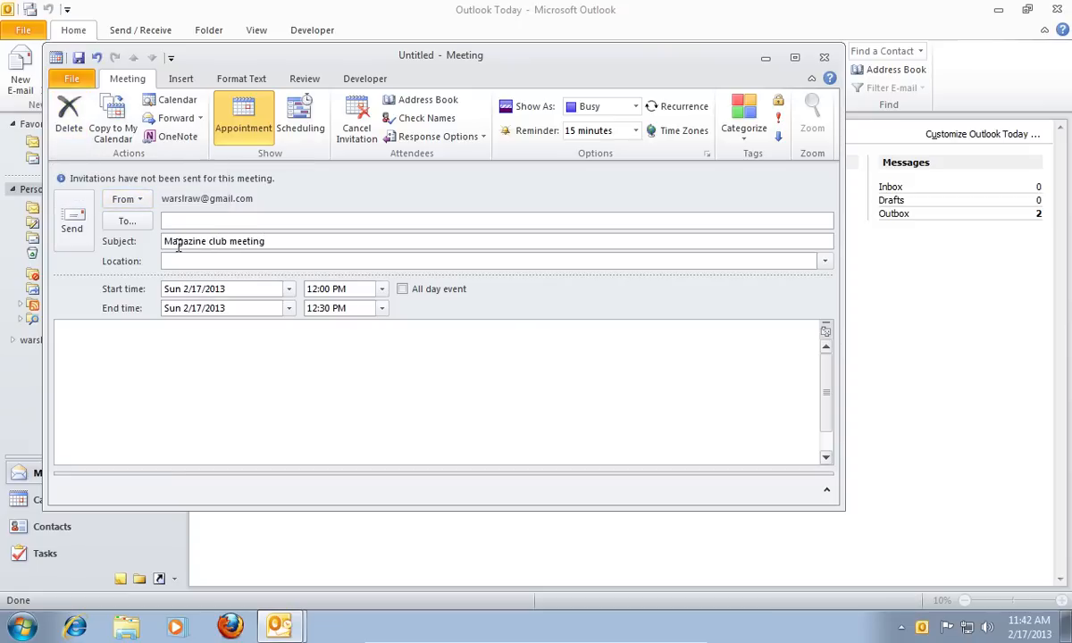
{"action": "type", "text": "In my"}
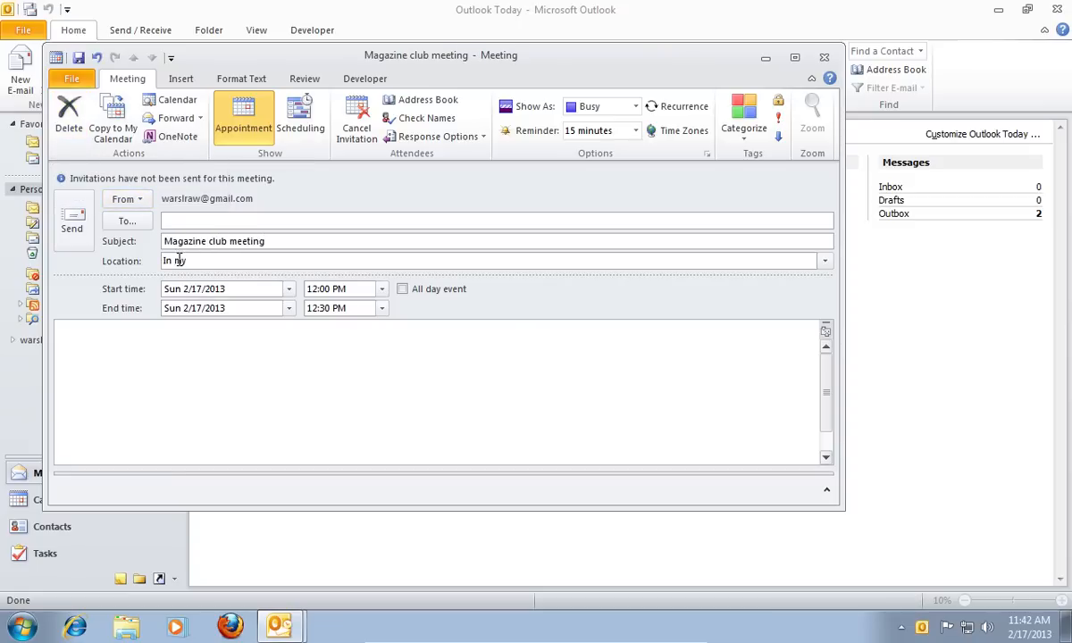
{"action": "type", "text": "hall"}
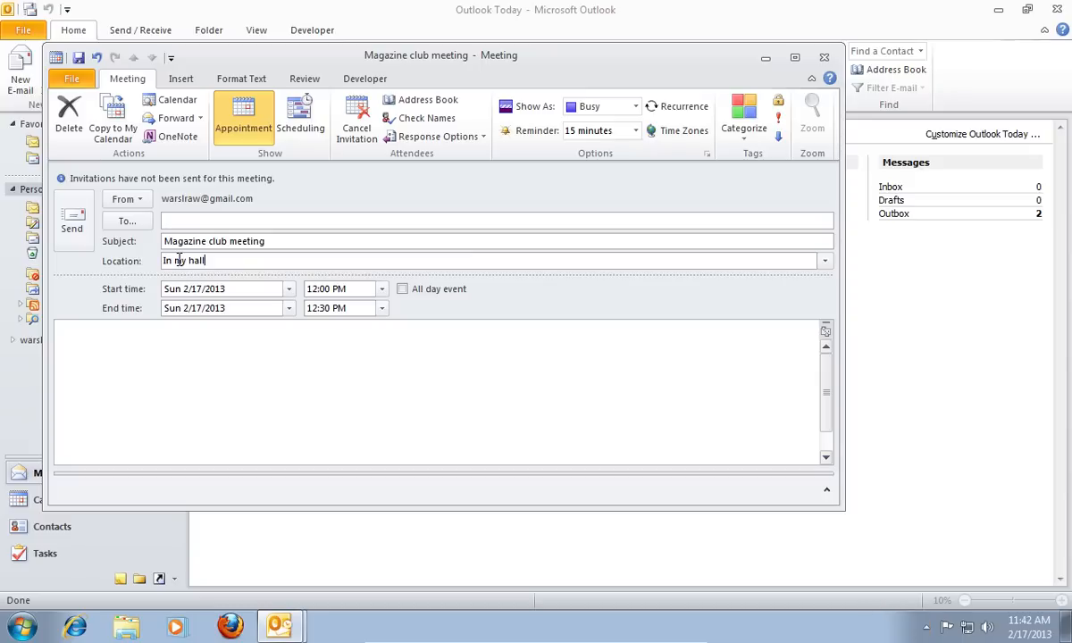
{"action": "mouse_move", "coordinate": [224, 268]}
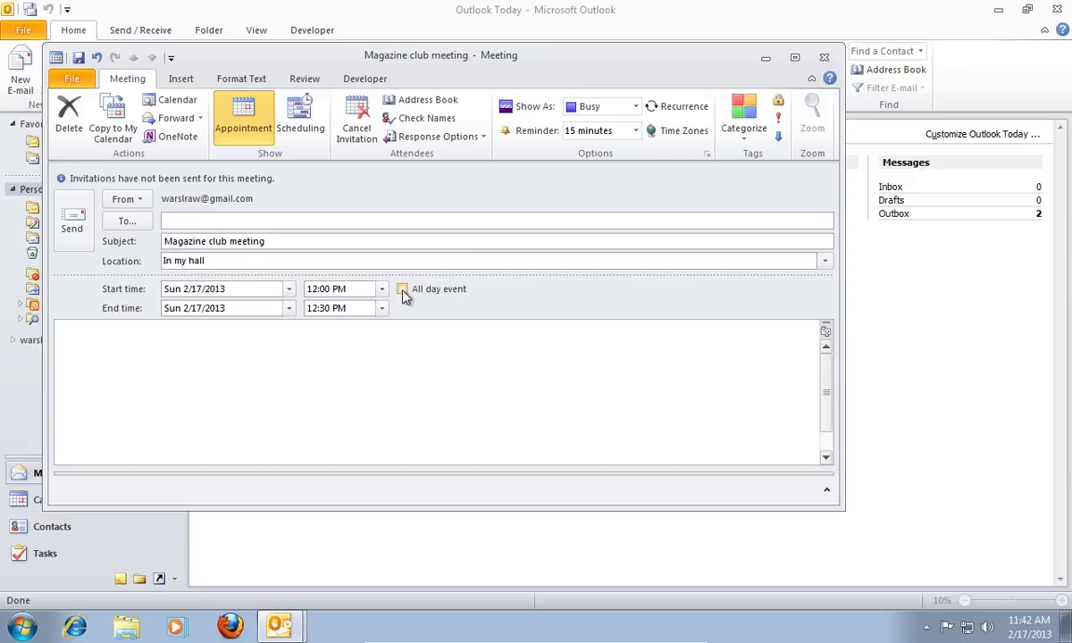
{"action": "left_click", "coordinate": [402, 289]}
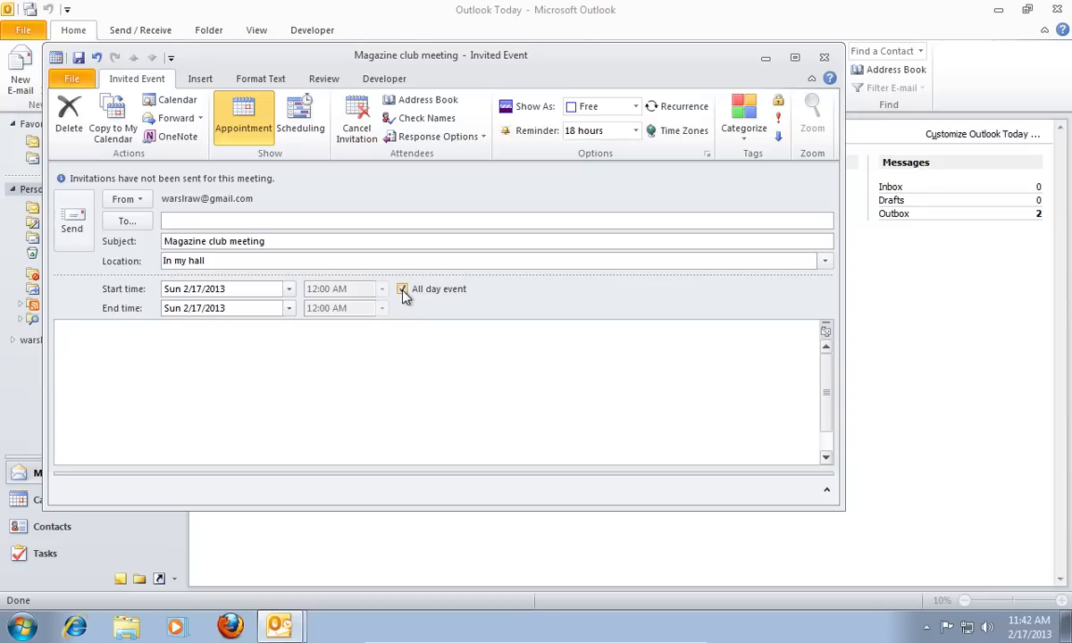
{"action": "left_click", "coordinate": [401, 288]}
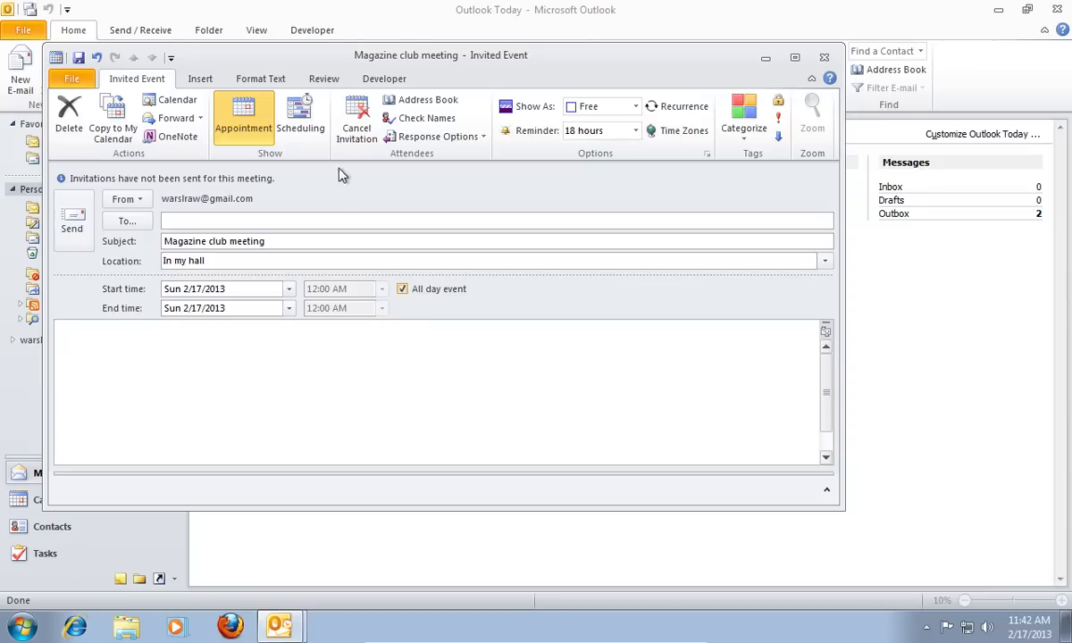
Show the Scheduling view and the Add Others choices for attendees
{"action": "left_click", "coordinate": [300, 116]}
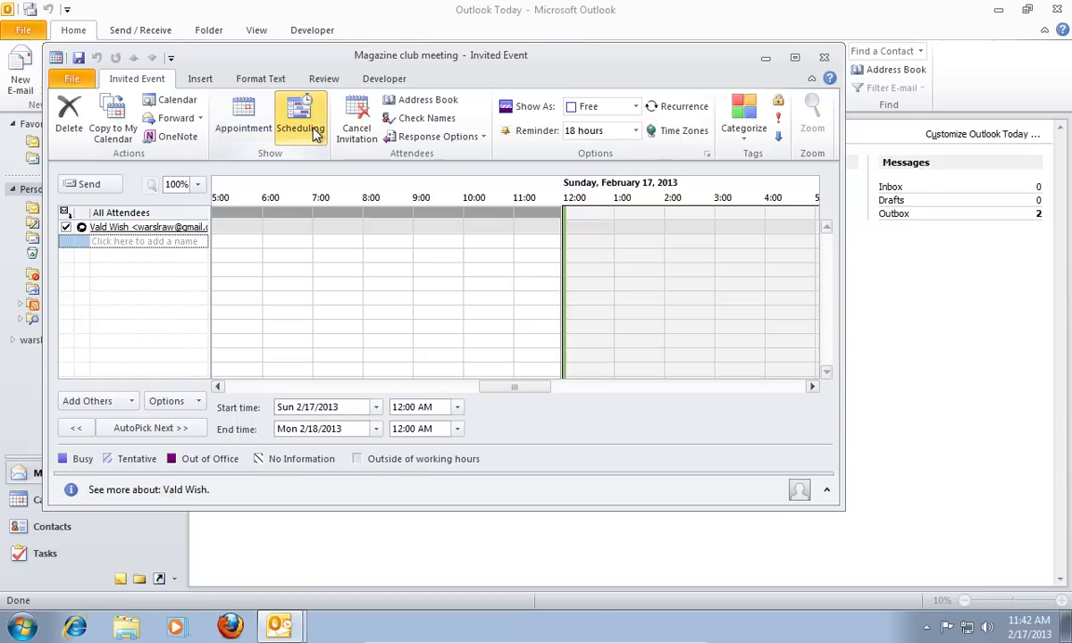
{"action": "mouse_move", "coordinate": [160, 353]}
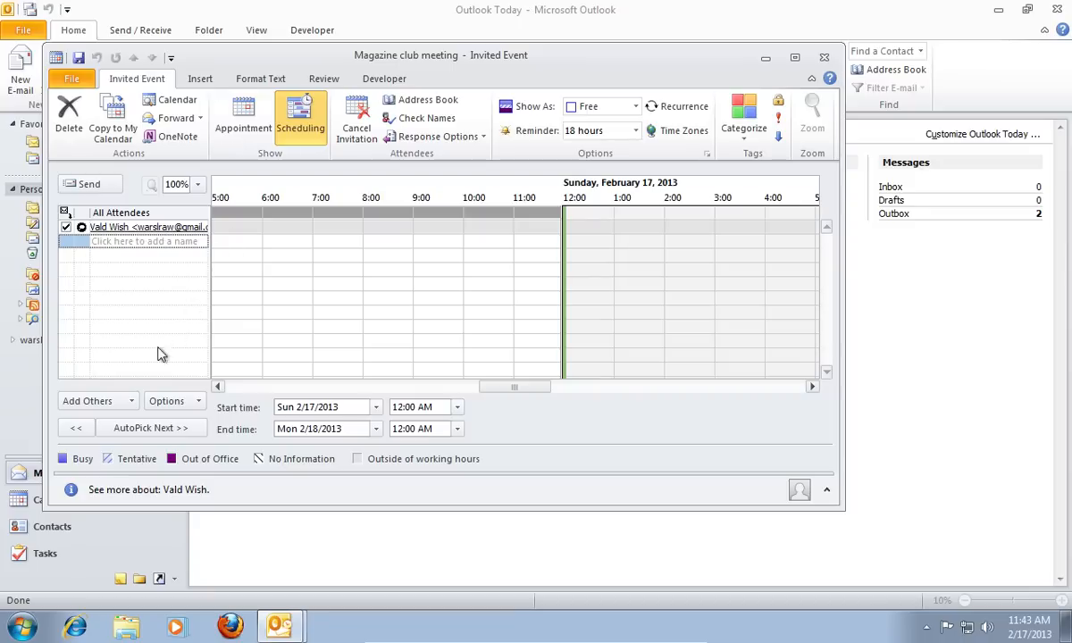
{"action": "left_click", "coordinate": [97, 400]}
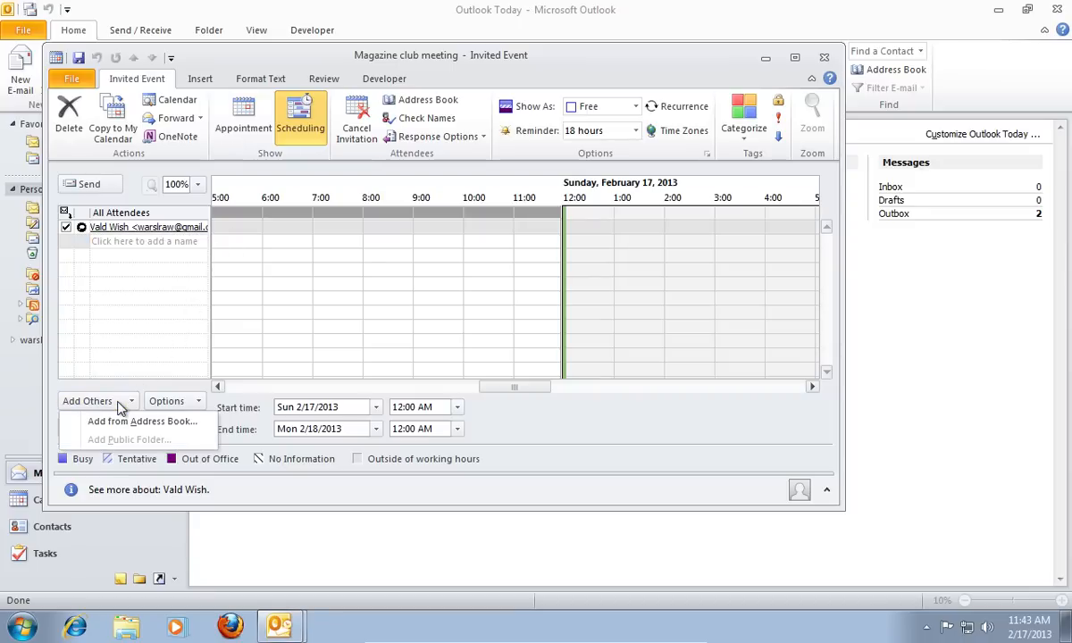
{"action": "mouse_move", "coordinate": [121, 420]}
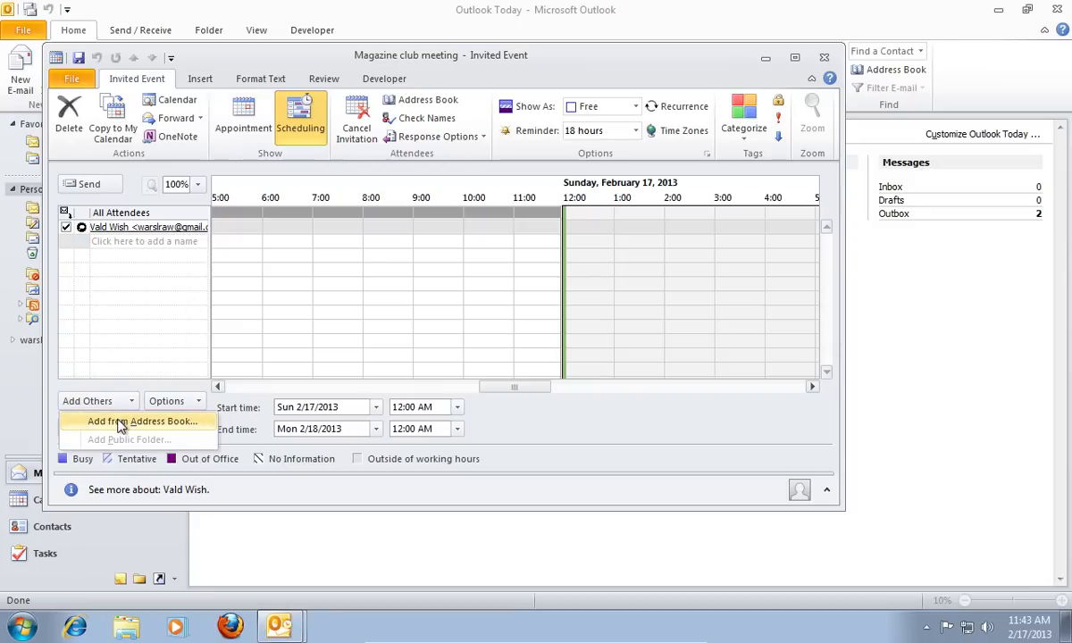
From the address book, add the first contact as required and the second as optional
{"action": "left_click", "coordinate": [142, 421]}
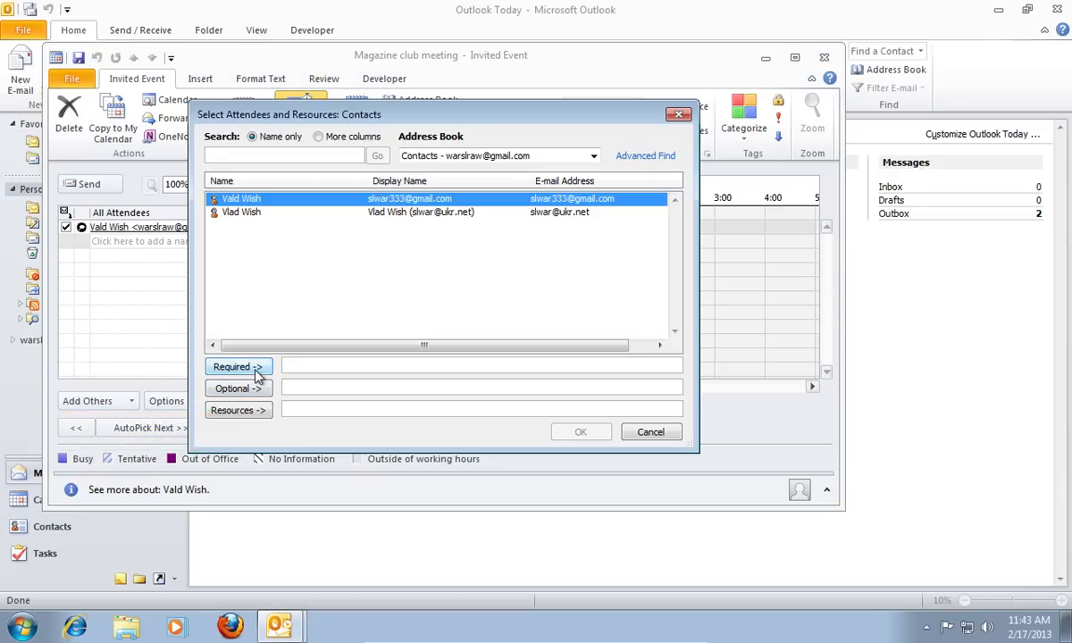
{"action": "left_click", "coordinate": [237, 366]}
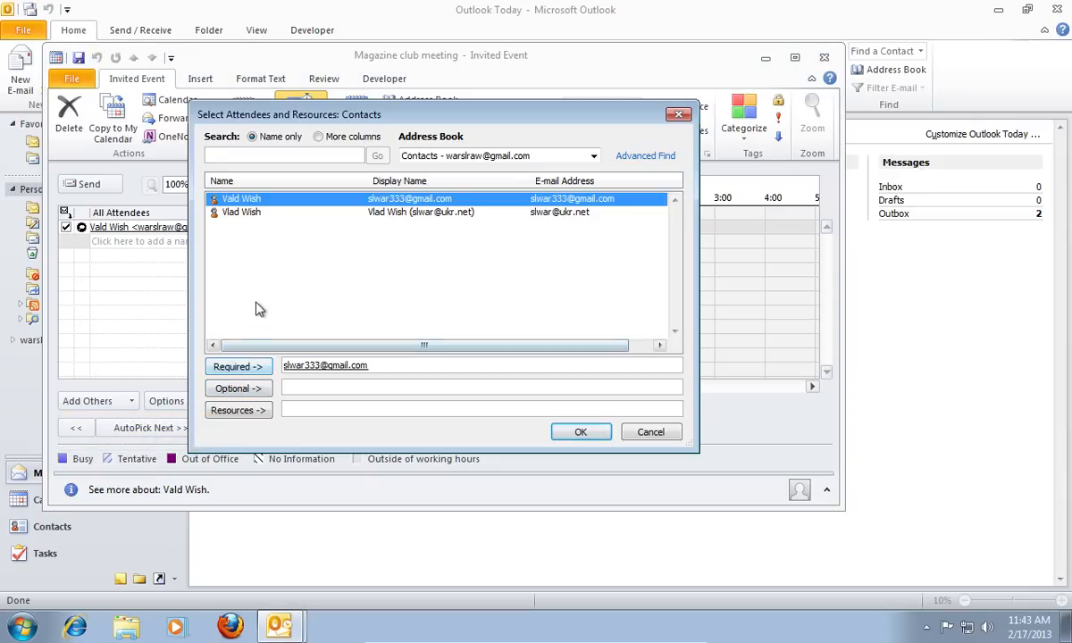
{"action": "left_click", "coordinate": [237, 388]}
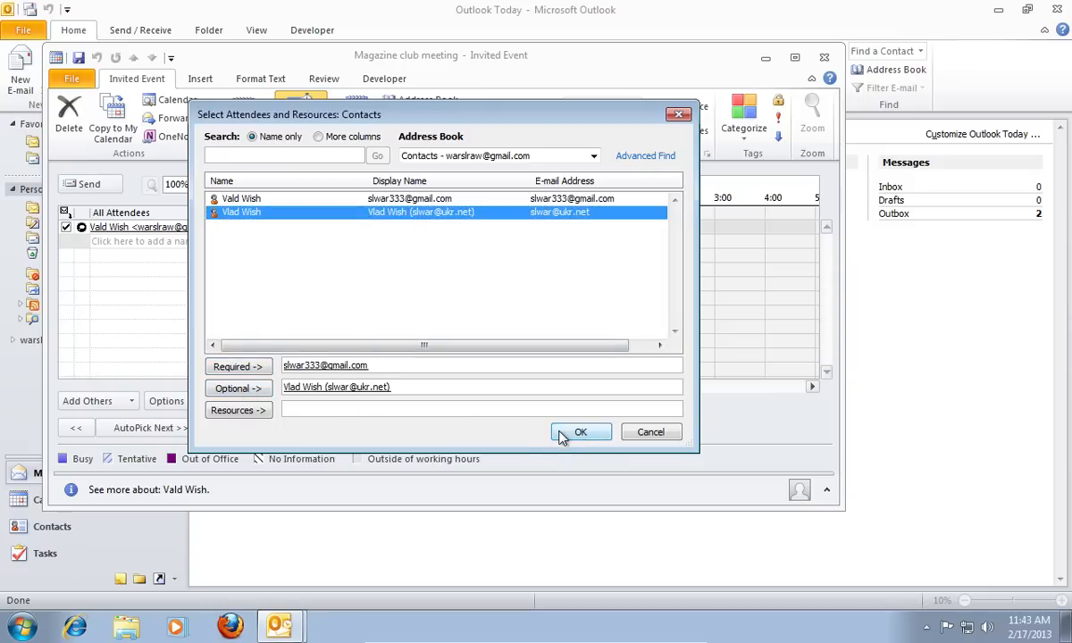
Confirm the attendees, return to the appointment form and send the invitation
{"action": "left_click", "coordinate": [581, 432]}
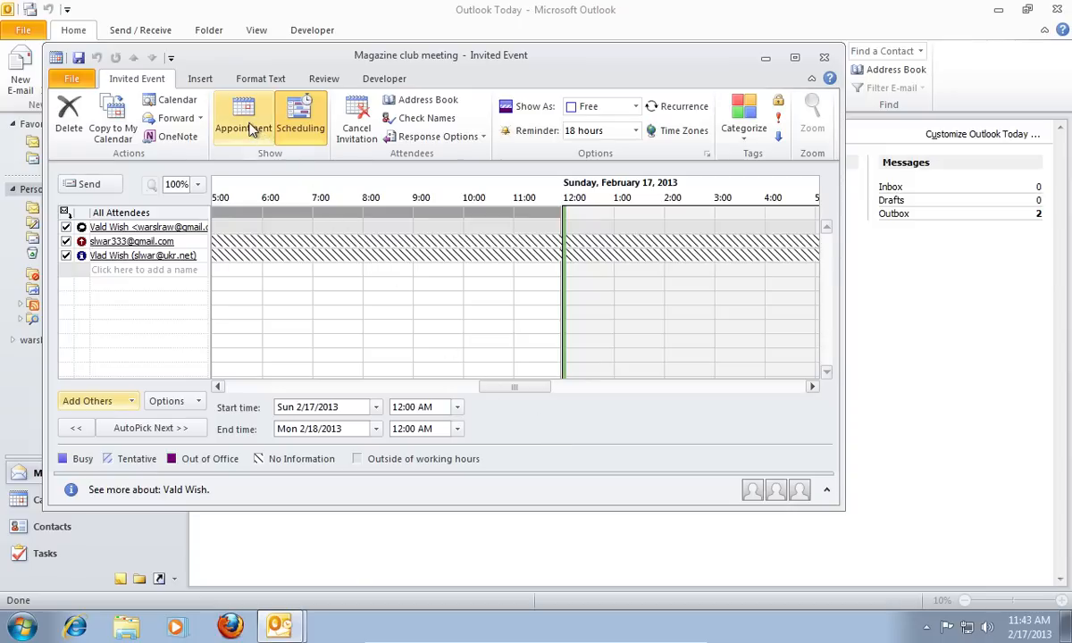
{"action": "left_click", "coordinate": [243, 116]}
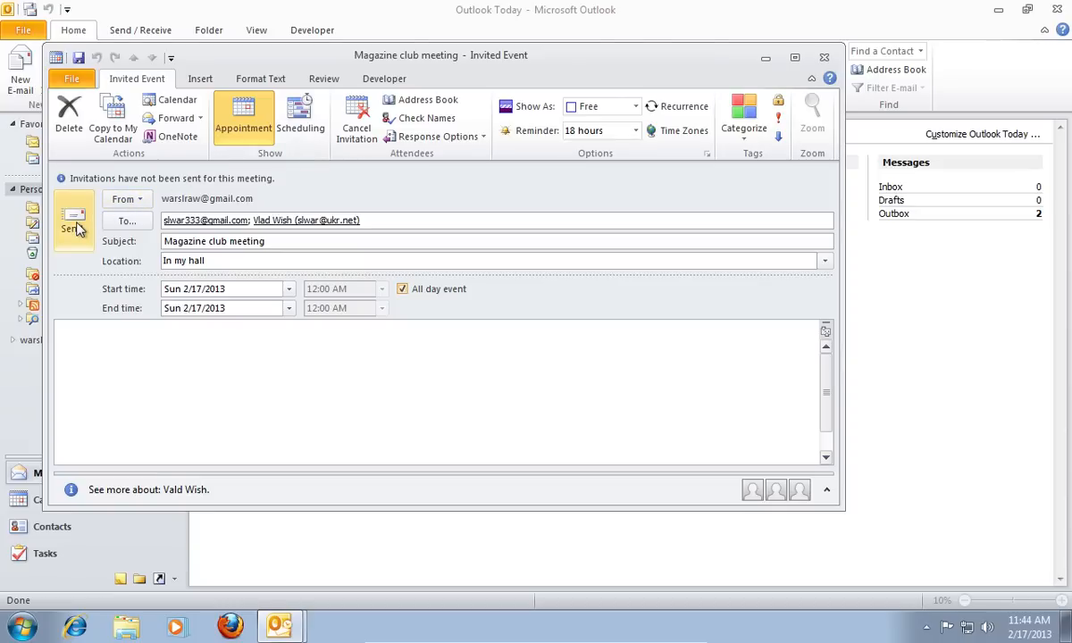
{"action": "left_click", "coordinate": [74, 221]}
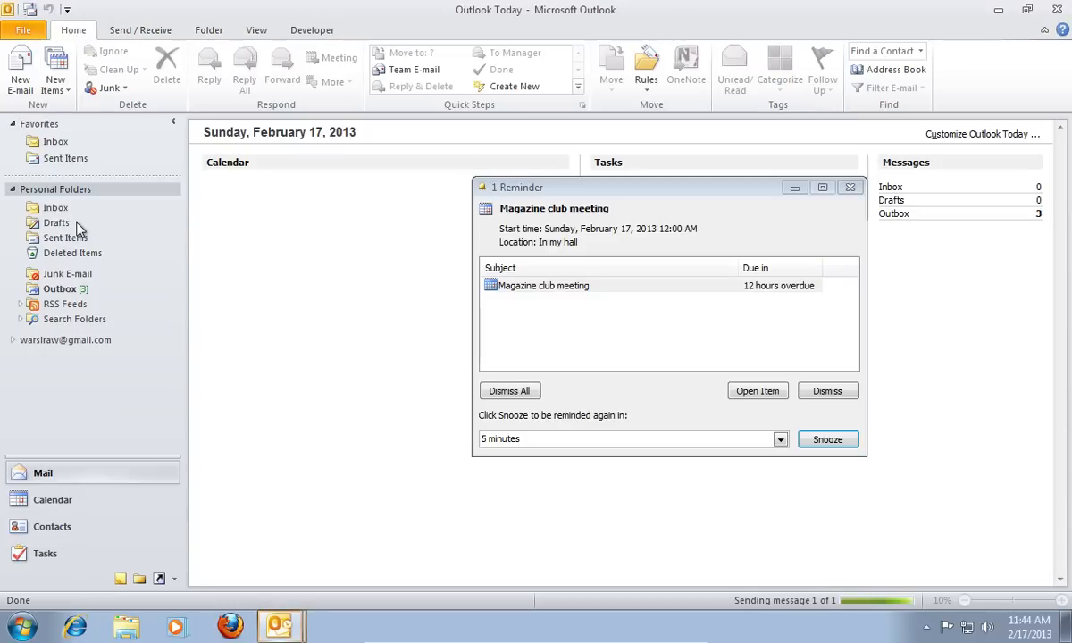